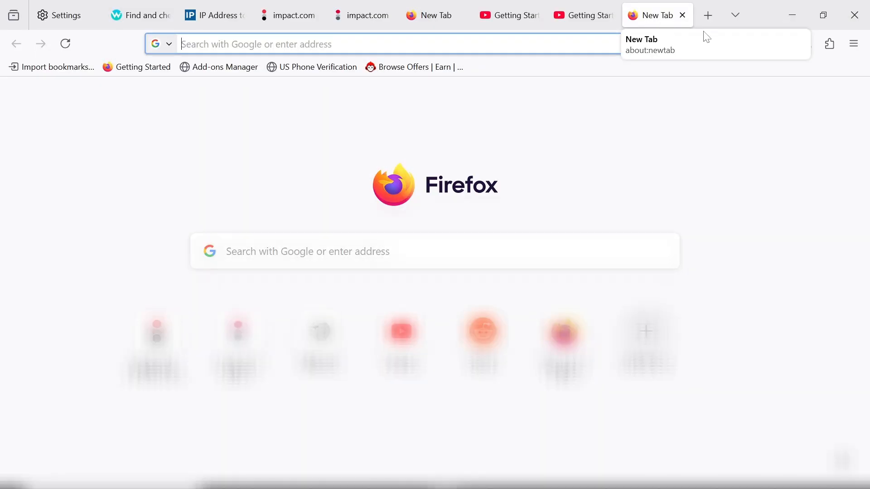
- Reach Firefox's General settings page from the main menu
{"action": "left_click", "coordinate": [854, 43]}
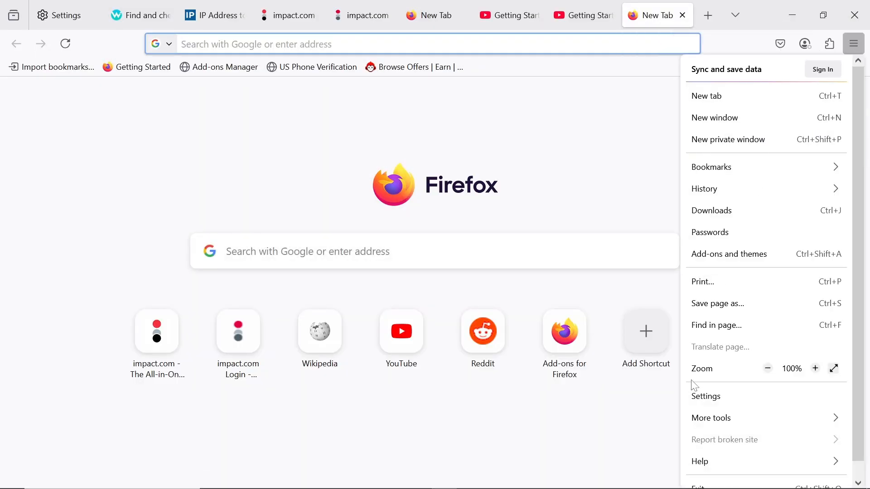
{"action": "left_click", "coordinate": [707, 396]}
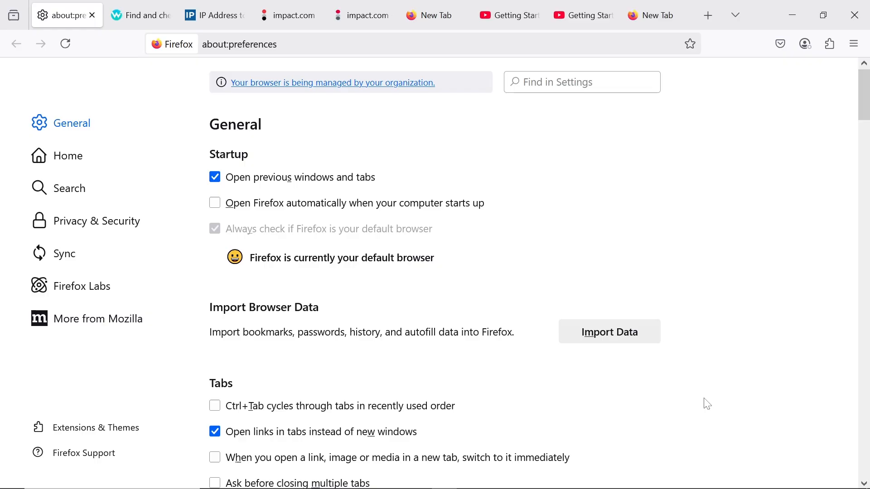
{"action": "left_click", "coordinate": [582, 81]}
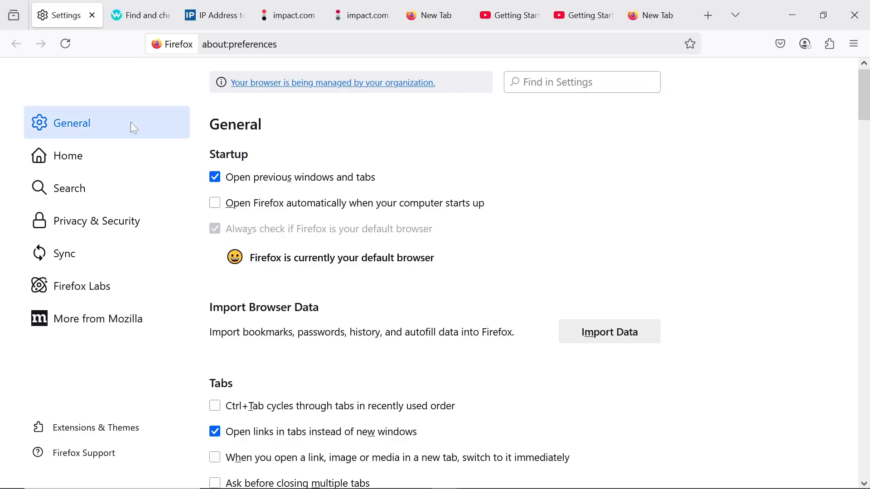
{"action": "scroll", "scroll_direction": "down", "scroll_amount": 3}
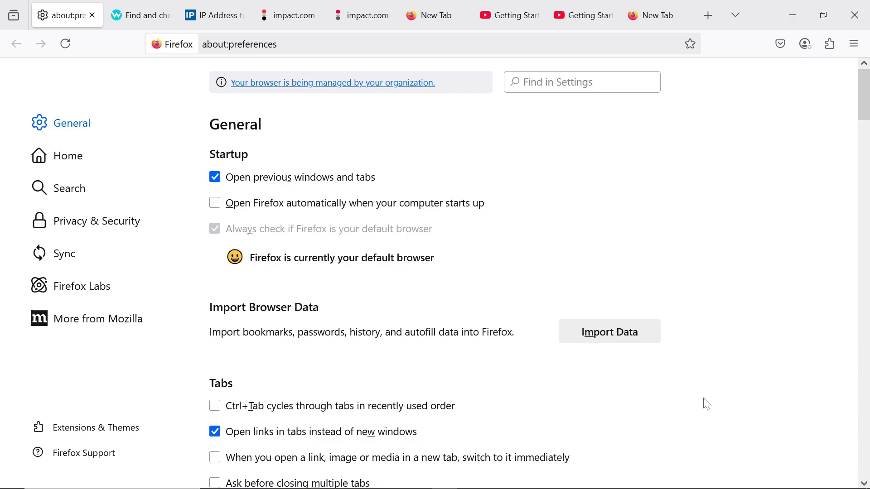
- Scroll the General page down to the Network Settings section
{"action": "left_click", "coordinate": [582, 81]}
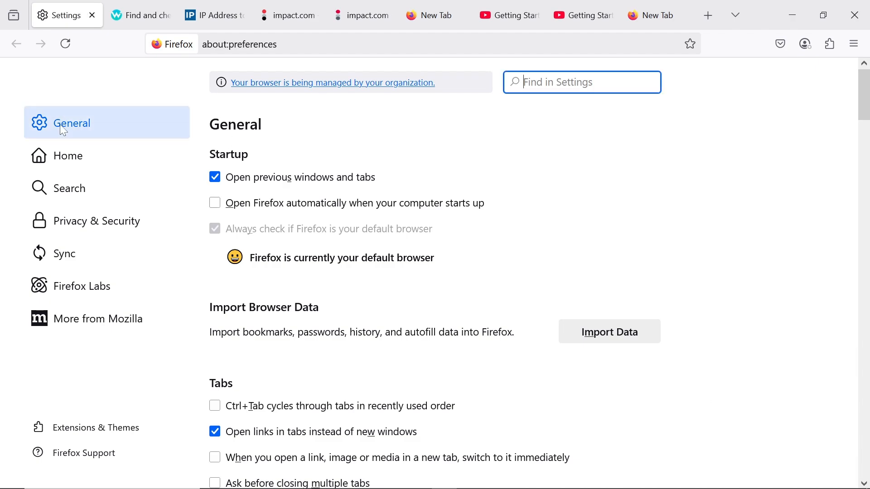
{"action": "scroll", "scroll_direction": "down", "scroll_amount": 3}
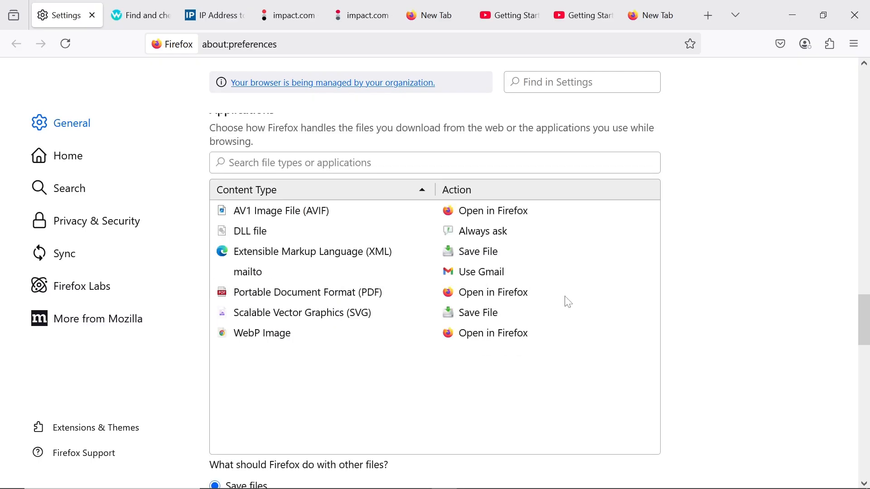
{"action": "scroll", "scroll_direction": "down", "scroll_amount": 3}
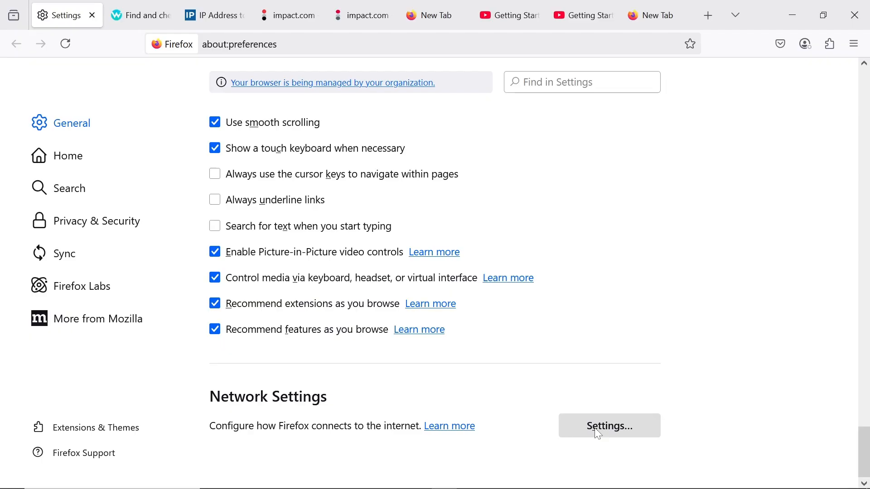
- Choose manual proxy configuration with SOCKS host 212.87.213.69 and port 20840
{"action": "left_click", "coordinate": [609, 426]}
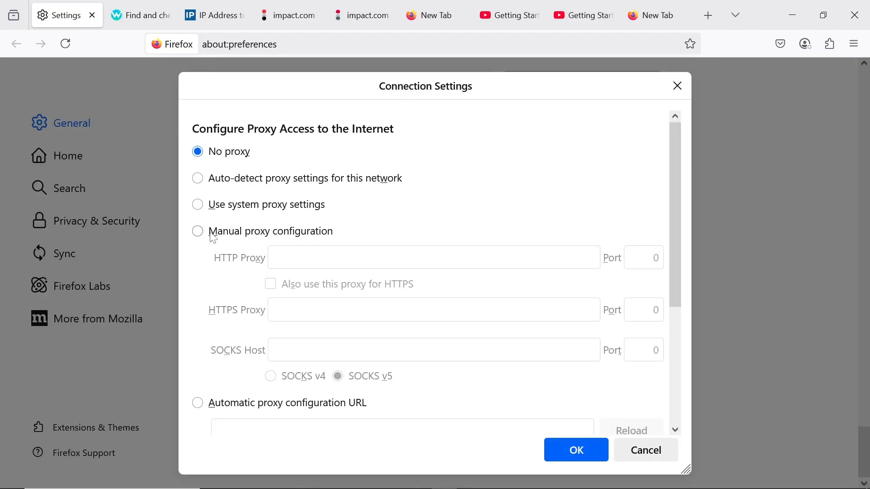
{"action": "left_click", "coordinate": [197, 231]}
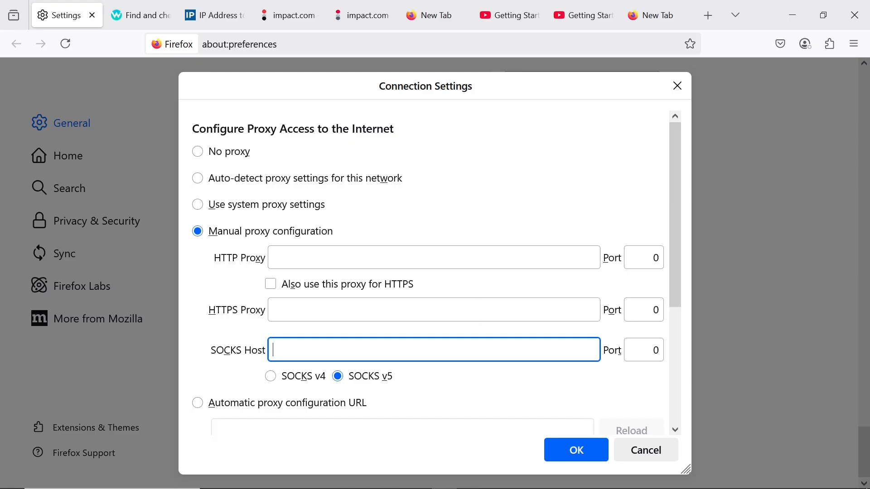
{"action": "type", "text": "212.87.213.69:20840"}
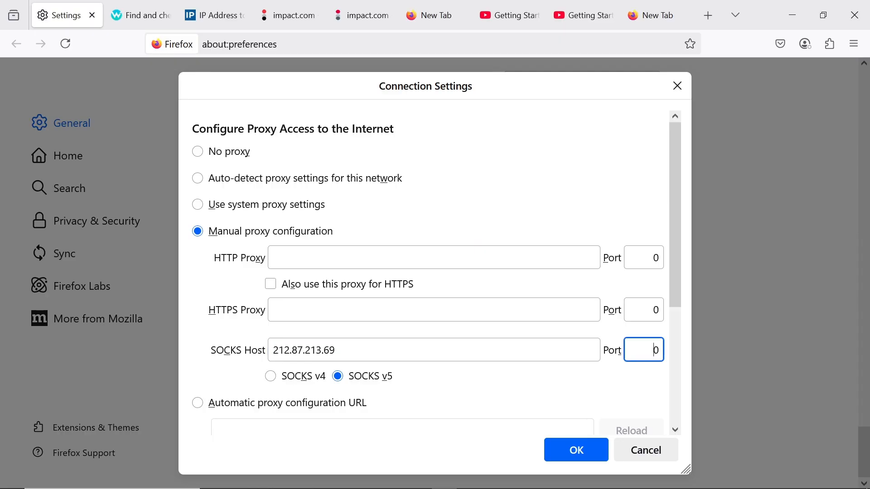
{"action": "type", "text": "208400"}
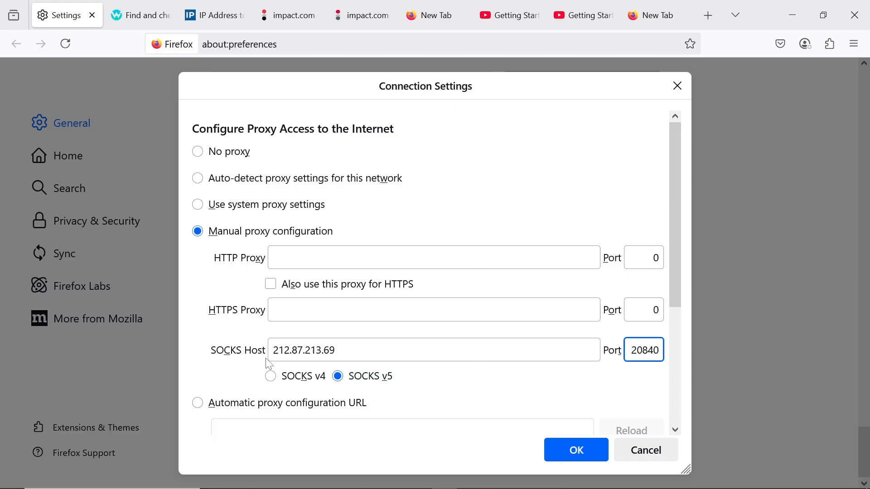
- Keep SOCKS v5 as the proxy type and save the connection settings
{"action": "left_click", "coordinate": [337, 377]}
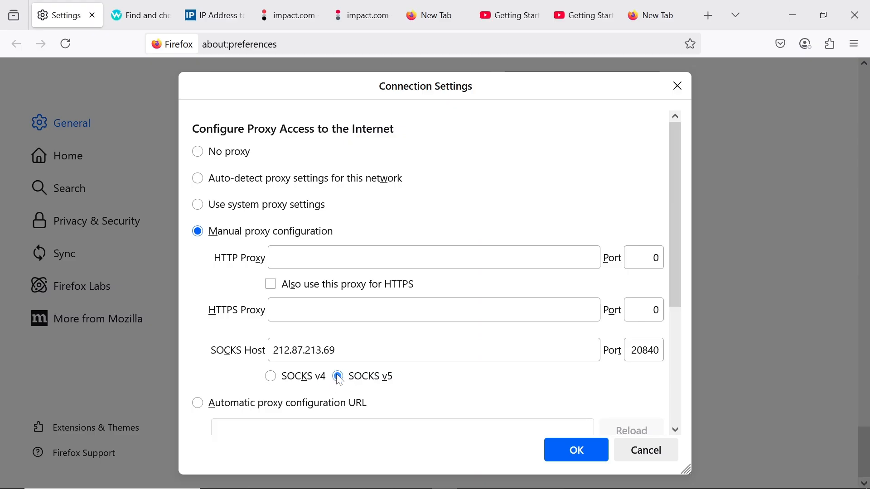
{"action": "left_click", "coordinate": [338, 376]}
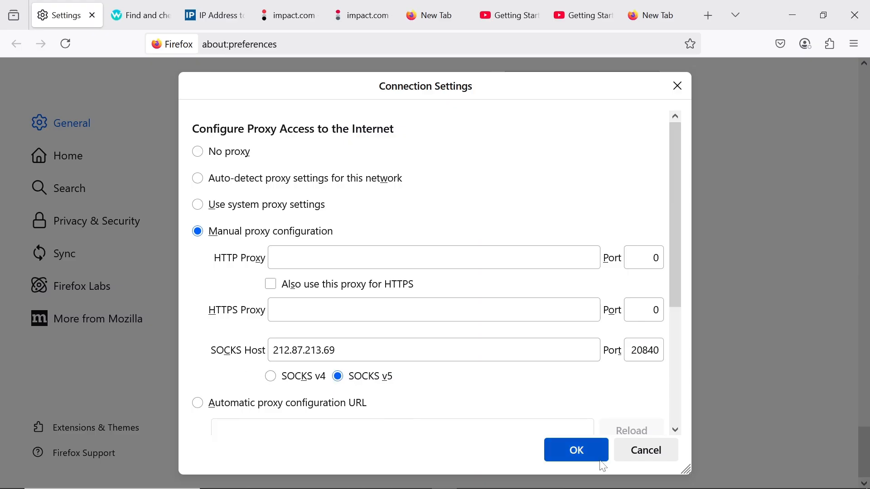
{"action": "left_click", "coordinate": [576, 450]}
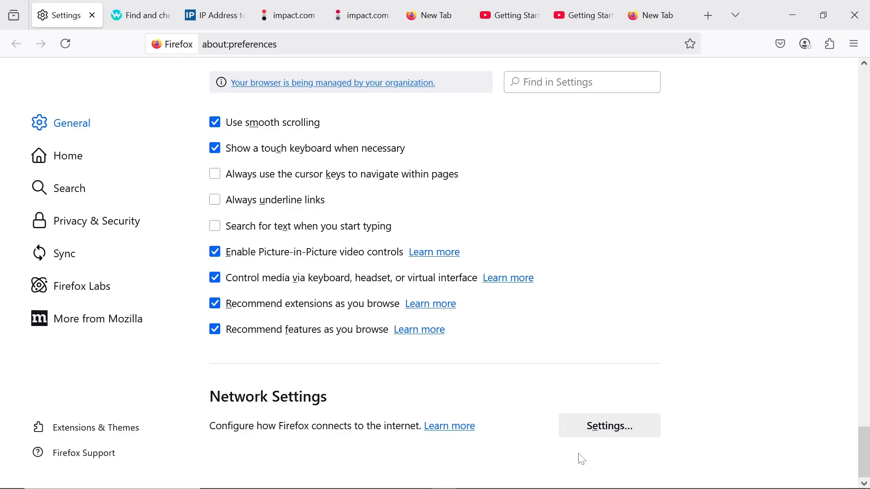
- Check the other open page, which now fails to load, and return to settings
{"action": "left_click", "coordinate": [141, 14]}
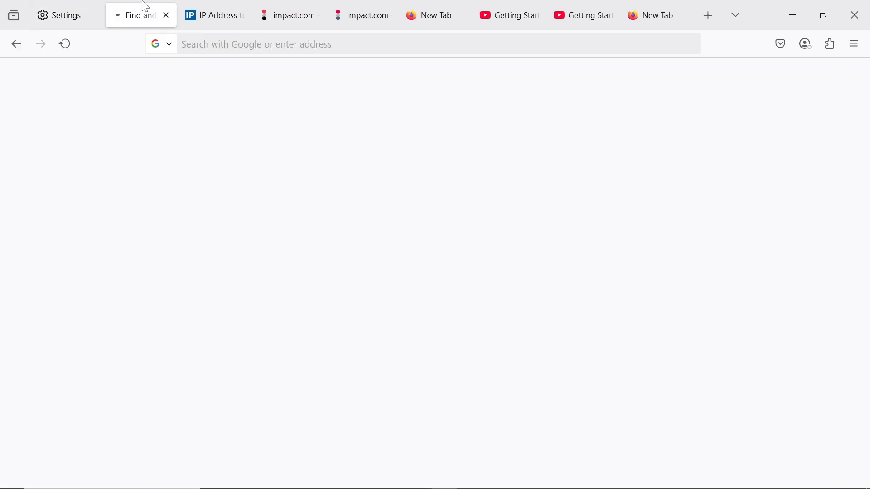
{"action": "left_click", "coordinate": [60, 14]}
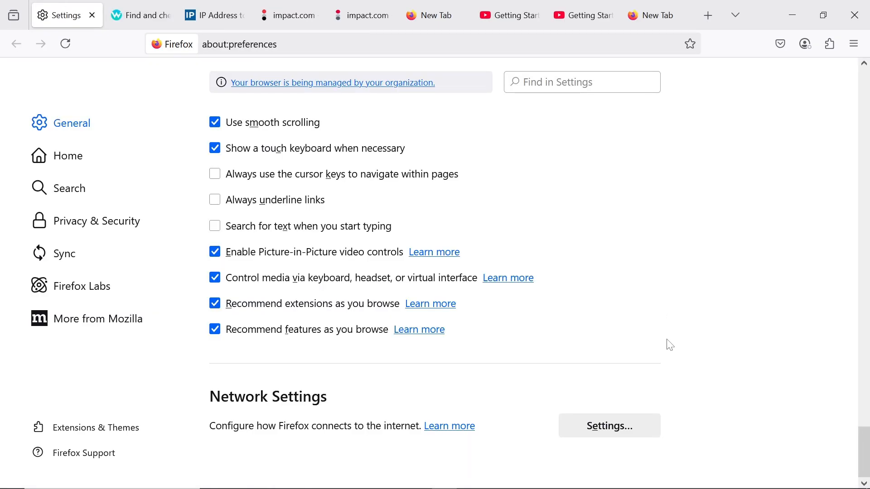
{"action": "mouse_move", "coordinate": [557, 195]}
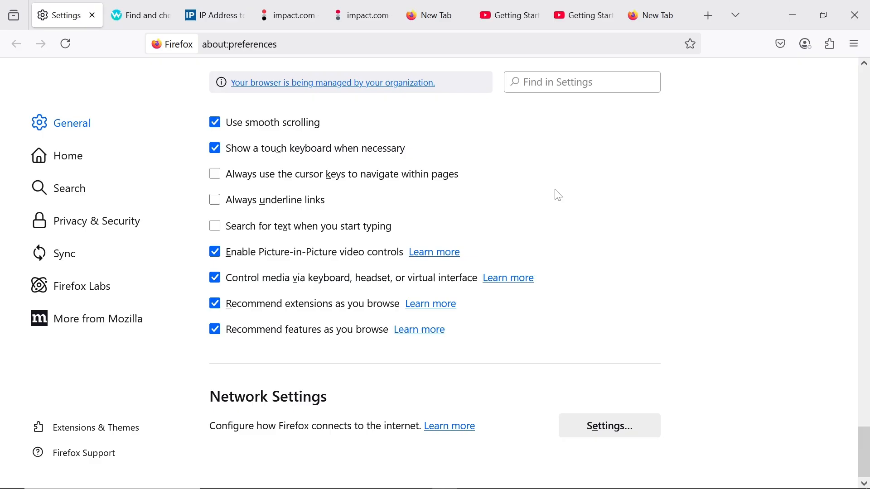
{"action": "scroll", "scroll_direction": "down", "scroll_amount": 3}
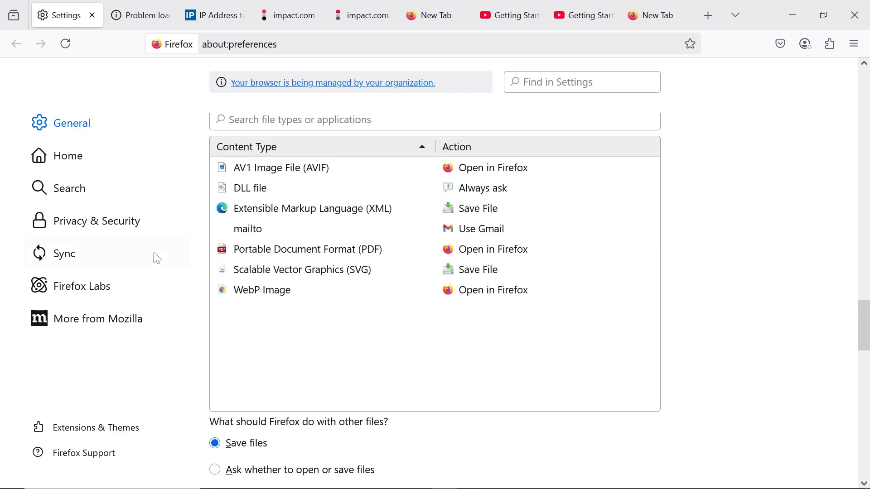
{"action": "mouse_move", "coordinate": [108, 434]}
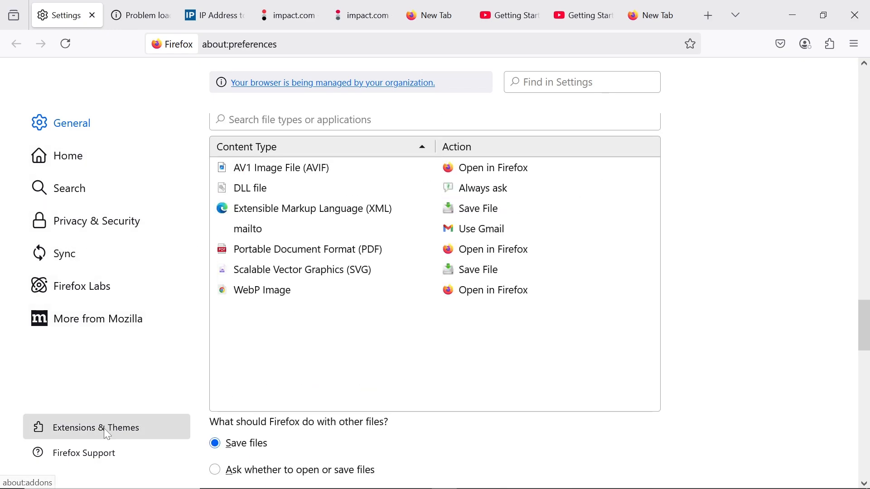
- Search the Add-ons manager for 'pro' to find the Proxy Toggle extension
{"action": "left_click", "coordinate": [96, 428]}
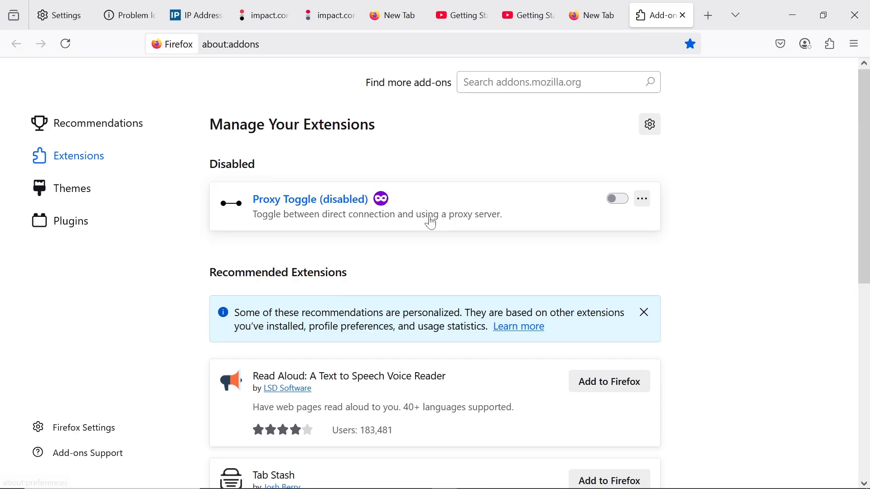
{"action": "left_click", "coordinate": [555, 82]}
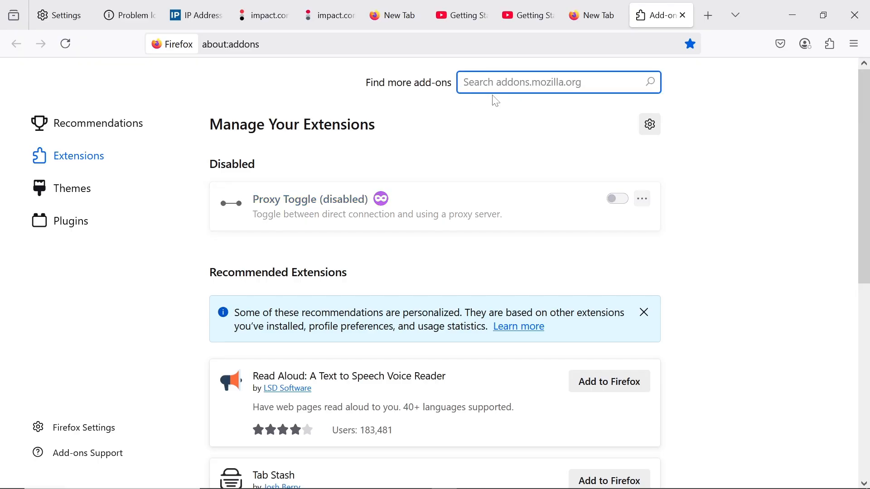
{"action": "type", "text": "proxy t"}
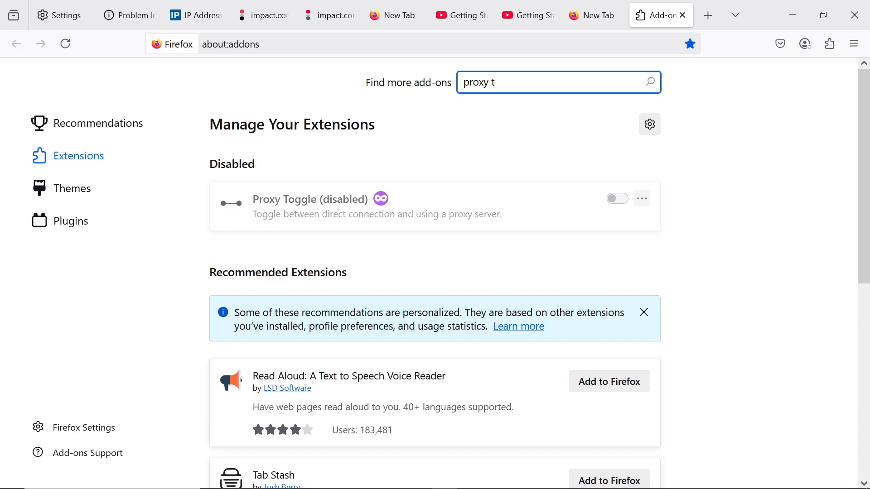
{"action": "type", "text": "ohh"}
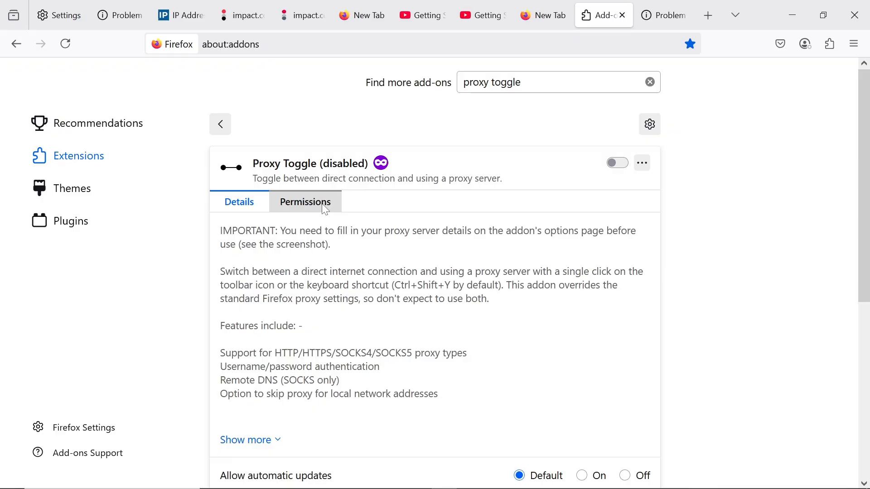
- Open the Proxy Toggle add-on's details page
{"action": "left_click", "coordinate": [239, 202]}
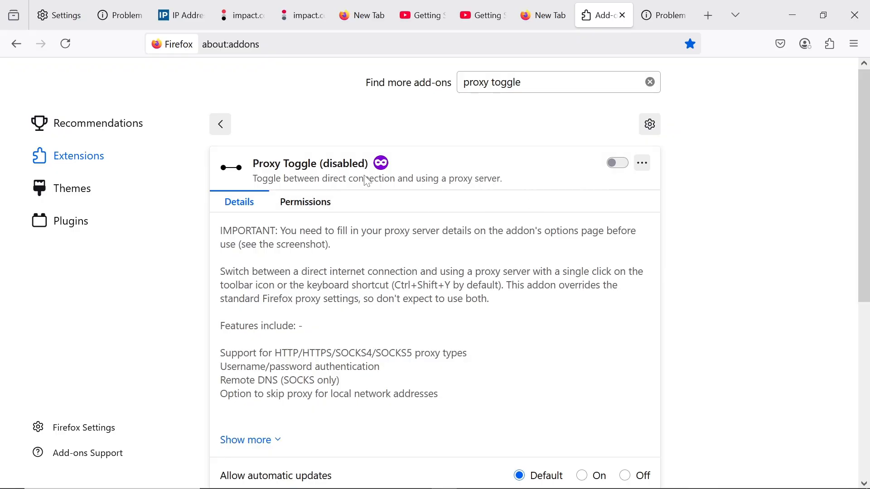
{"action": "left_click", "coordinate": [617, 164]}
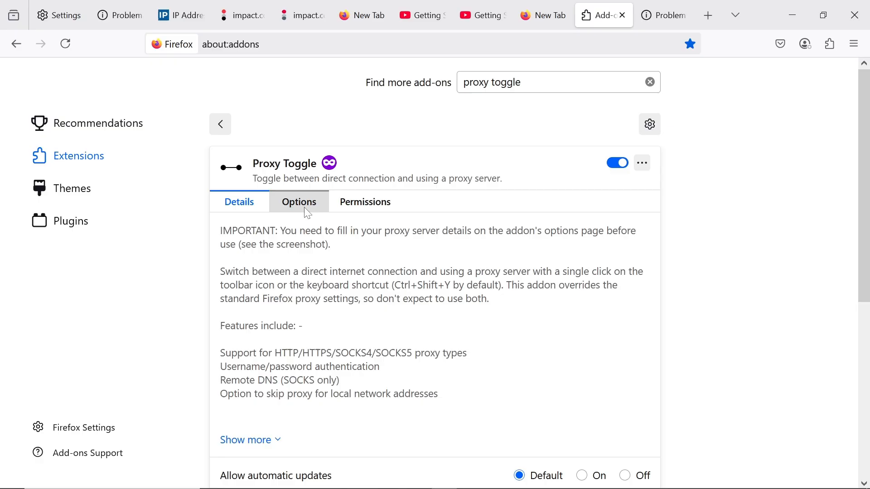
- Show Proxy Toggle's options and check the SOCKS5 proxy type
{"action": "left_click", "coordinate": [299, 202]}
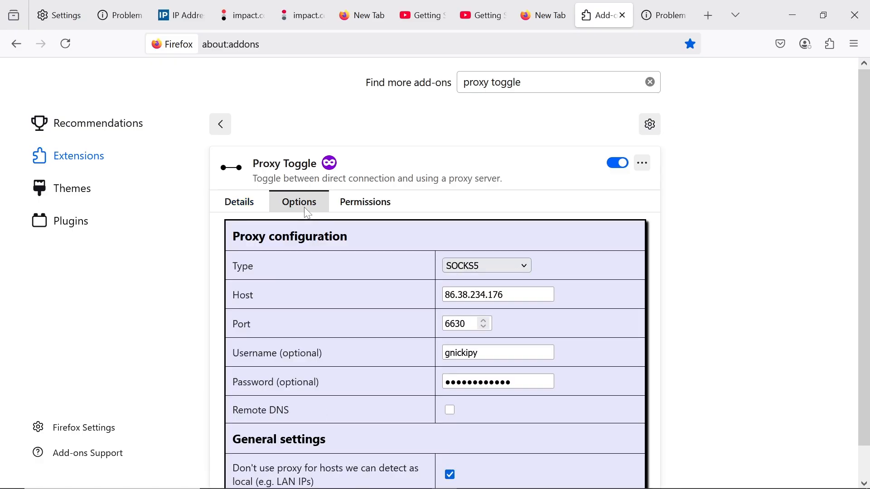
{"action": "scroll", "scroll_direction": "down", "scroll_amount": 3}
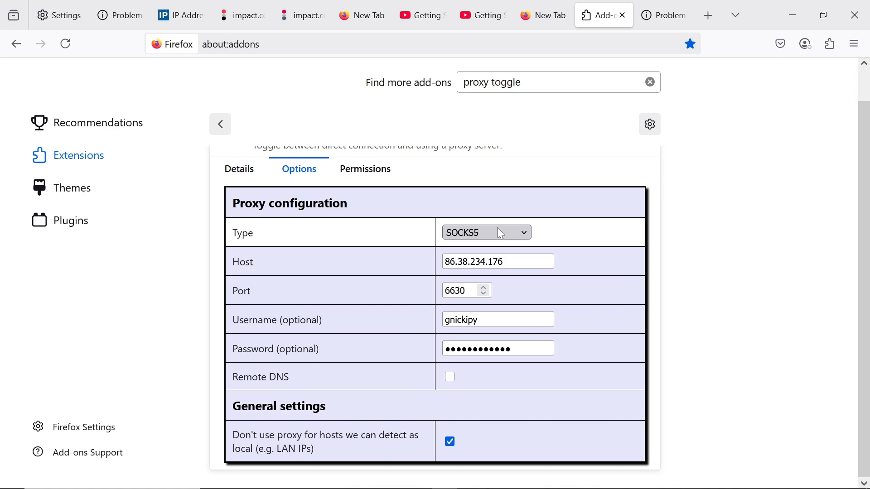
{"action": "left_click", "coordinate": [486, 232]}
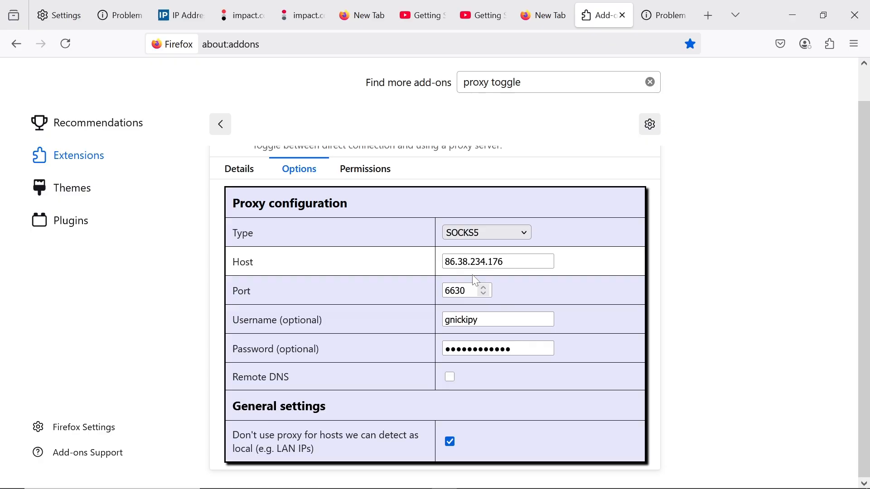
- Review the configured proxy host, port and login fields
{"action": "left_click", "coordinate": [487, 261]}
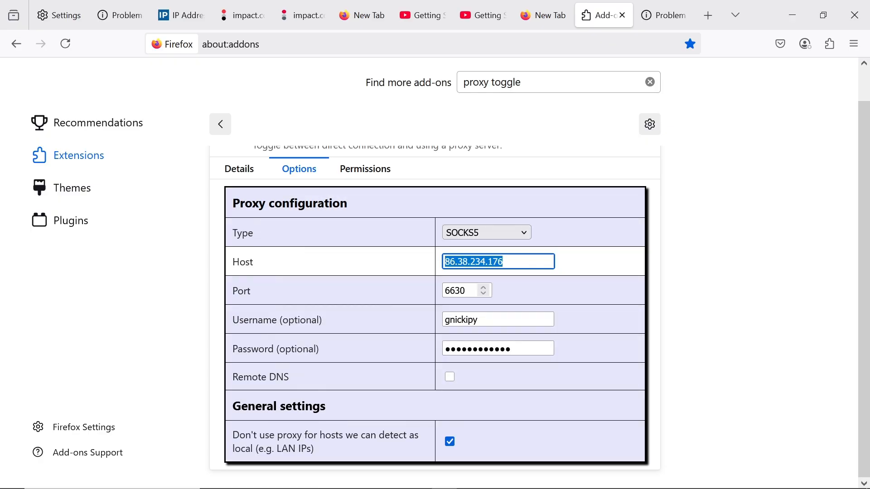
{"action": "left_click", "coordinate": [459, 290]}
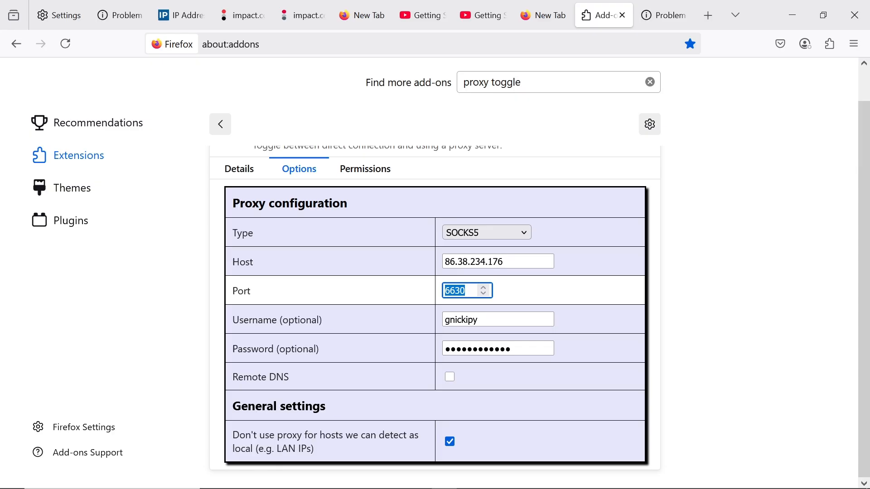
{"action": "left_click", "coordinate": [498, 319]}
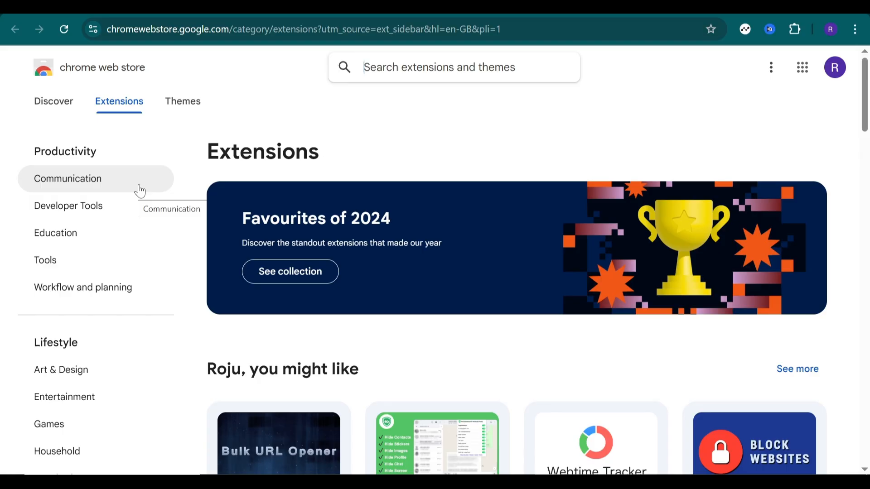
{"action": "mouse_move", "coordinate": [159, 177]}
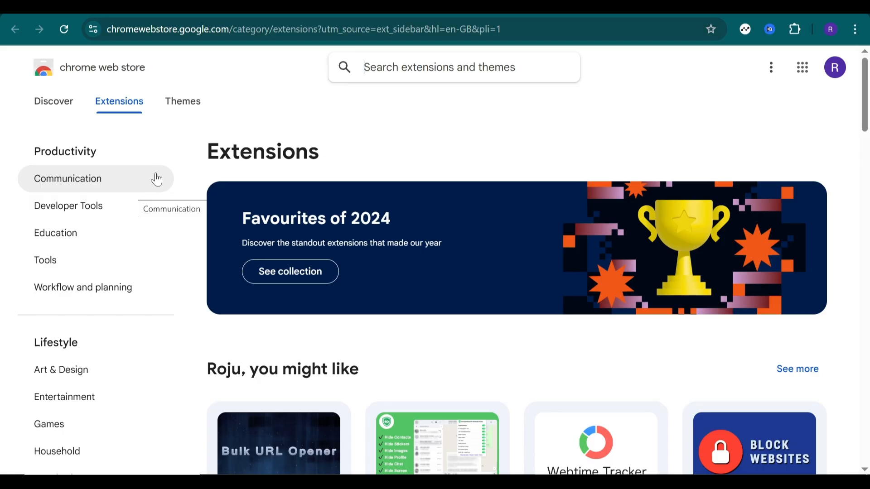
{"action": "mouse_move", "coordinate": [159, 169]}
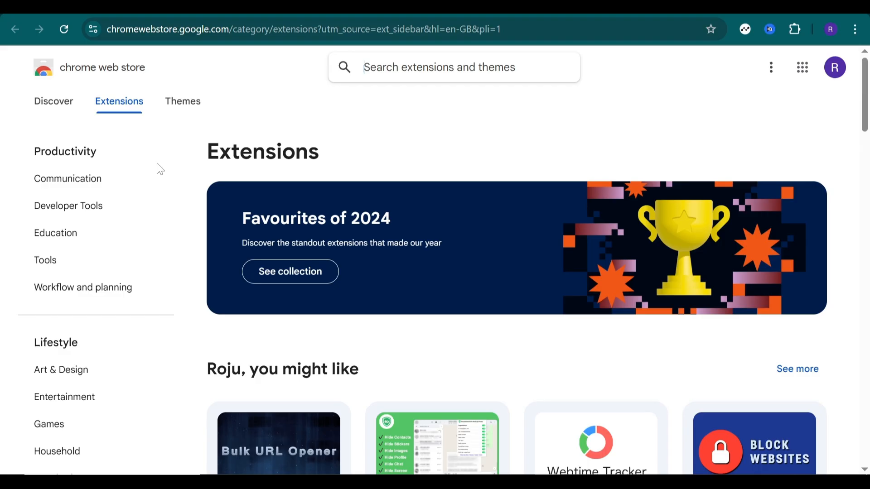
- Search the Chrome Web Store for 'foxy' and list the FoxyProxy extensions
{"action": "type", "text": "foxy"}
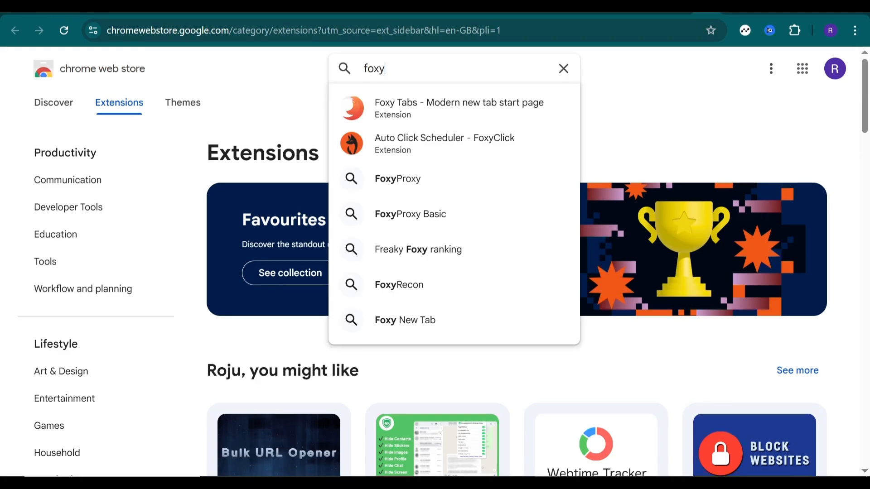
{"action": "left_click", "coordinate": [397, 178]}
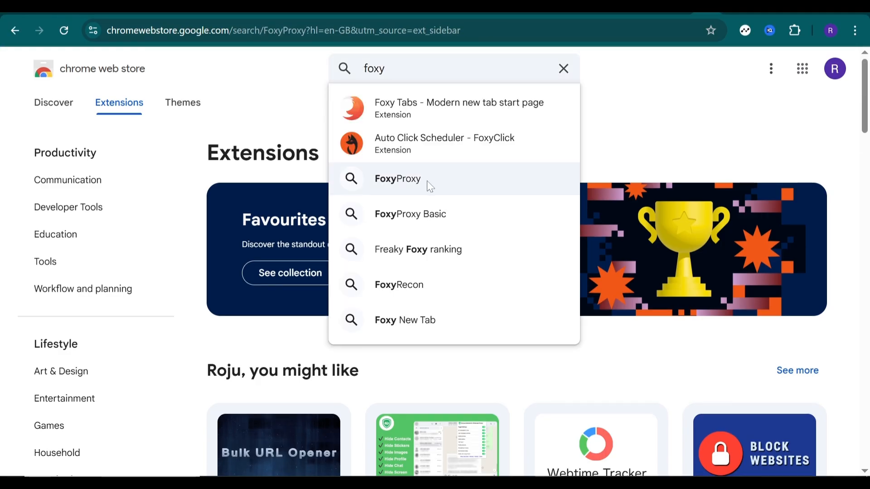
{"action": "left_click", "coordinate": [397, 179]}
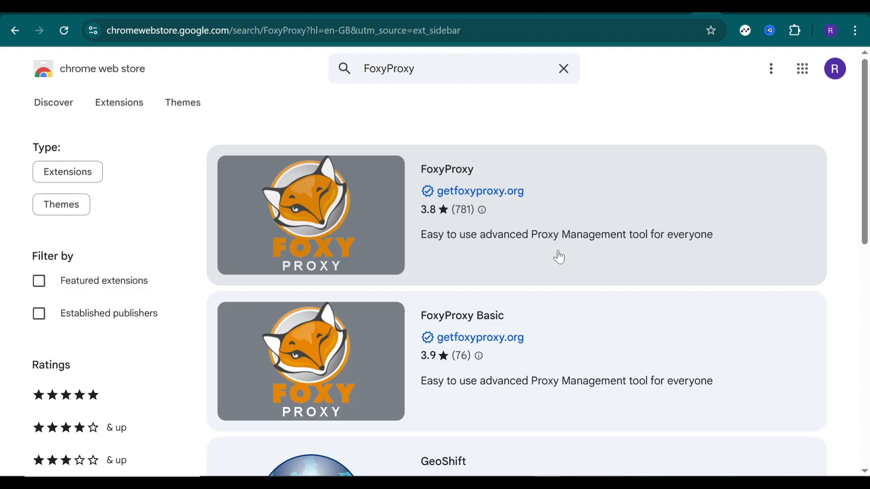
{"action": "scroll", "scroll_direction": "down", "scroll_amount": 3}
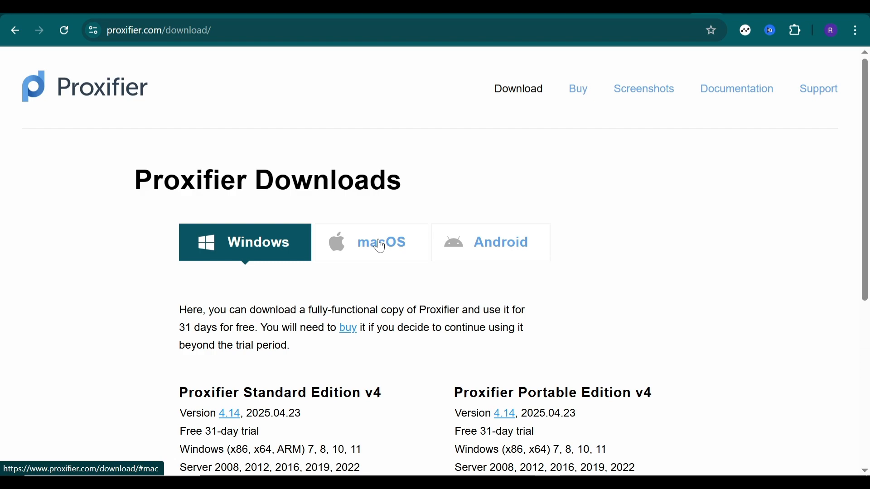
{"action": "mouse_move", "coordinate": [377, 244]}
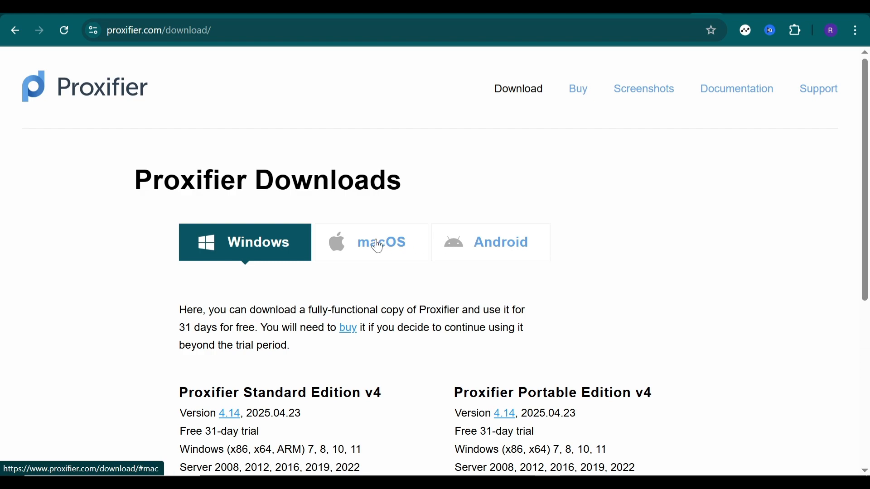
{"action": "mouse_move", "coordinate": [244, 240]}
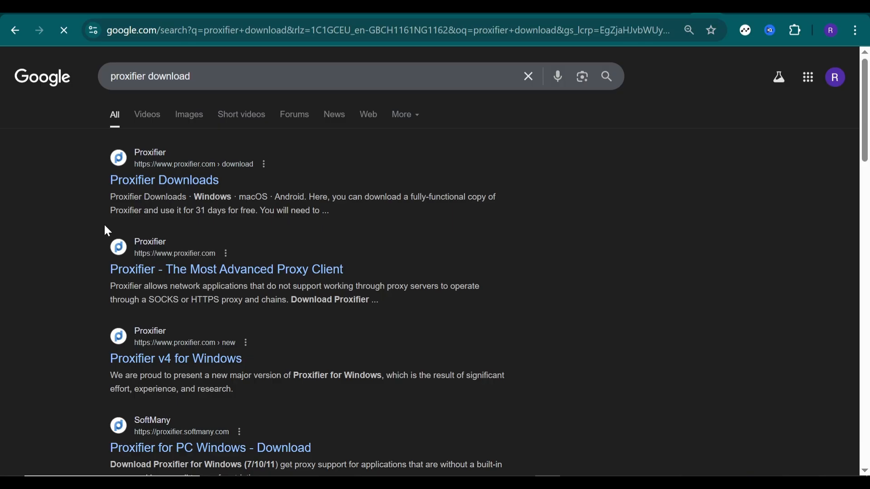
- Reach the Proxifier Downloads page and scroll to the Windows installer
{"action": "left_click", "coordinate": [164, 179]}
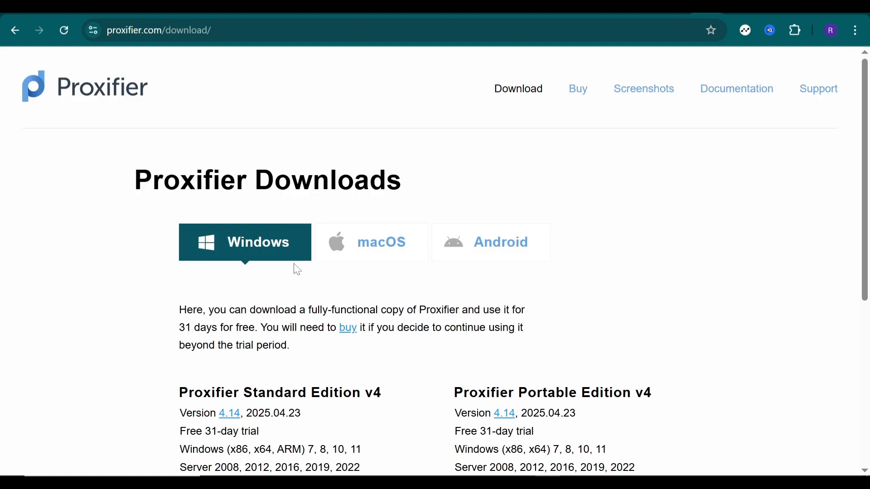
{"action": "scroll", "scroll_direction": "down", "scroll_amount": 3}
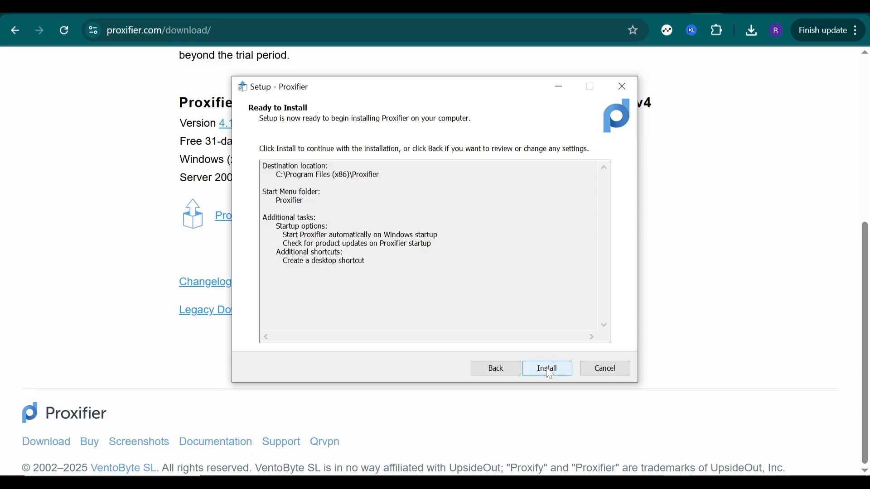
- Install Proxifier and finish setup with Launch Proxifier checked
{"action": "left_click", "coordinate": [547, 368]}
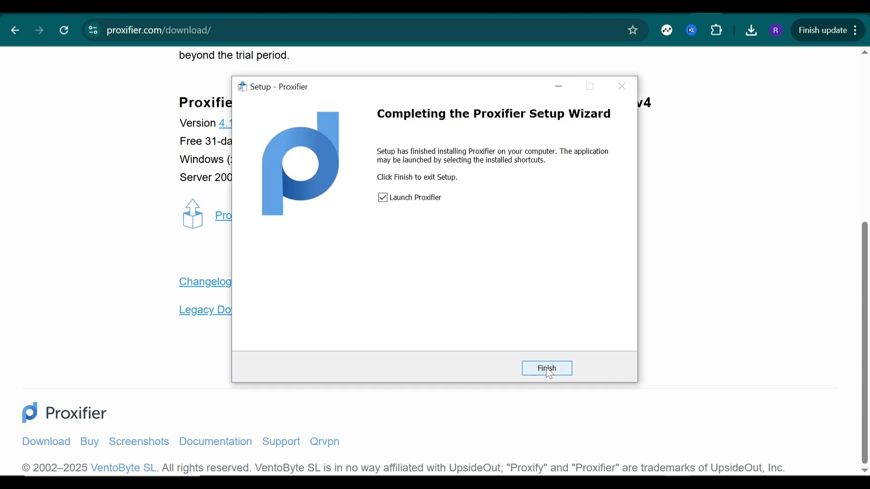
{"action": "left_click", "coordinate": [548, 368]}
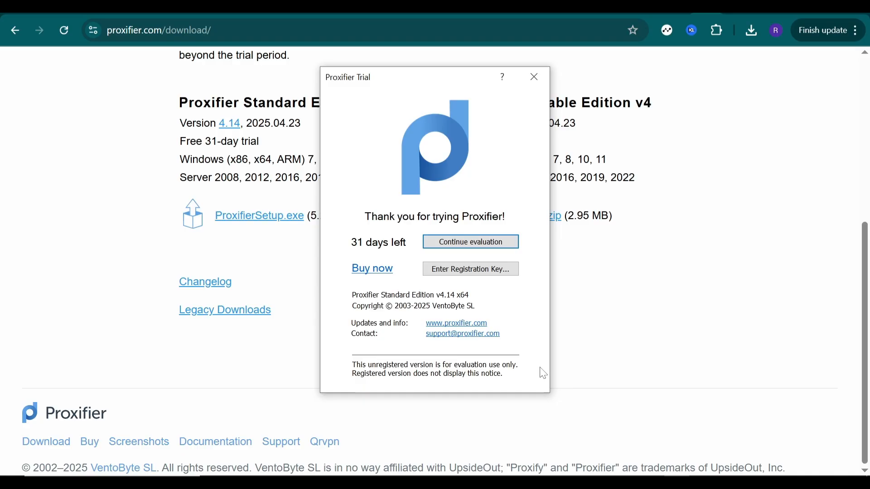
{"action": "mouse_move", "coordinate": [538, 373]}
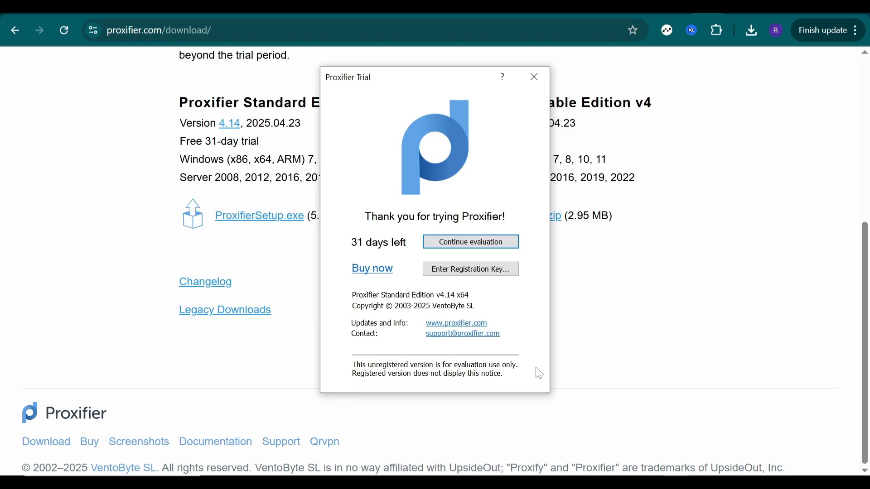
{"action": "mouse_move", "coordinate": [518, 359]}
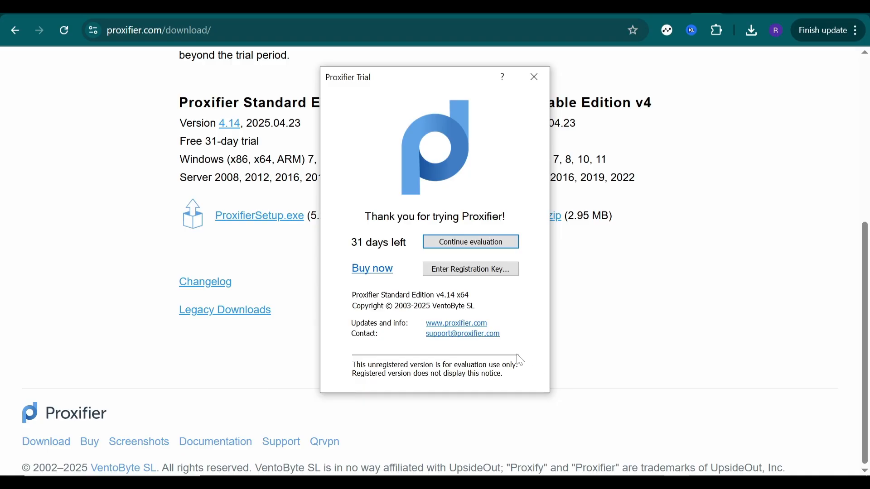
{"action": "mouse_move", "coordinate": [446, 221]}
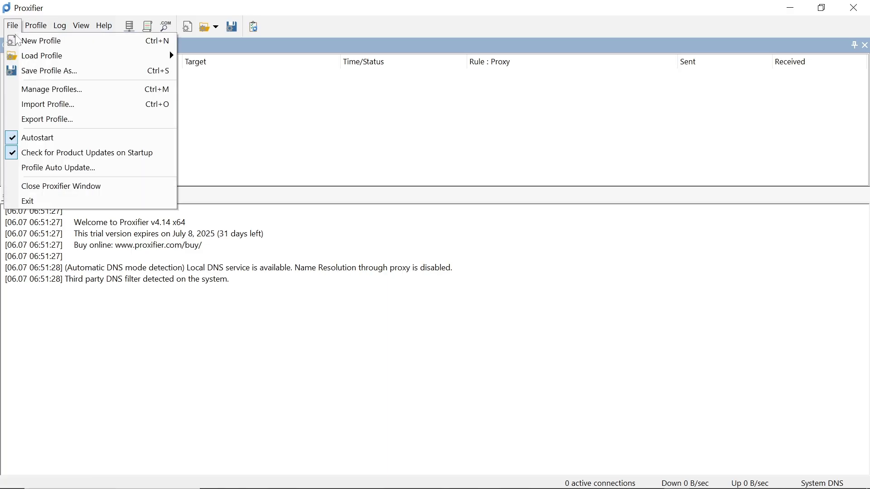
{"action": "mouse_move", "coordinate": [32, 42]}
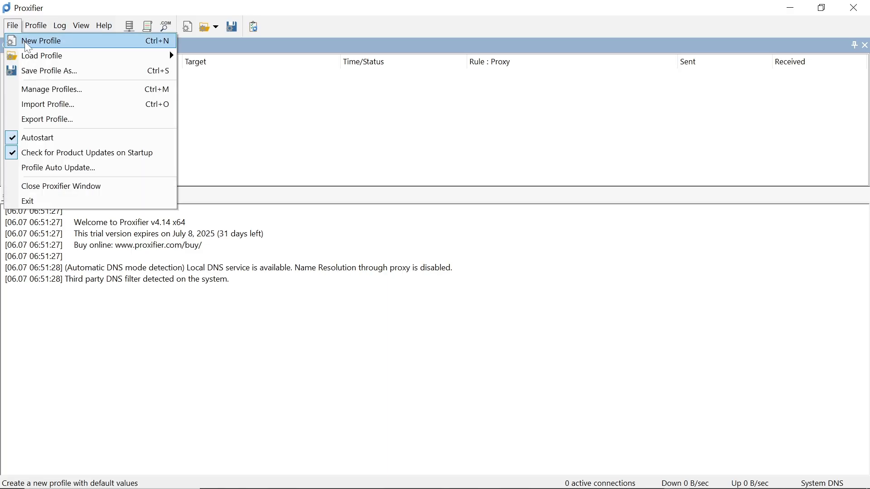
{"action": "left_click", "coordinate": [41, 41]}
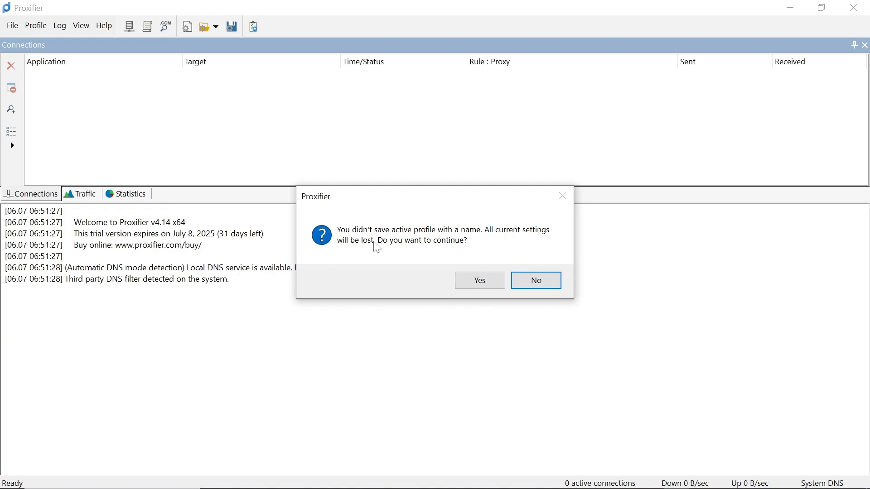
{"action": "mouse_move", "coordinate": [479, 285]}
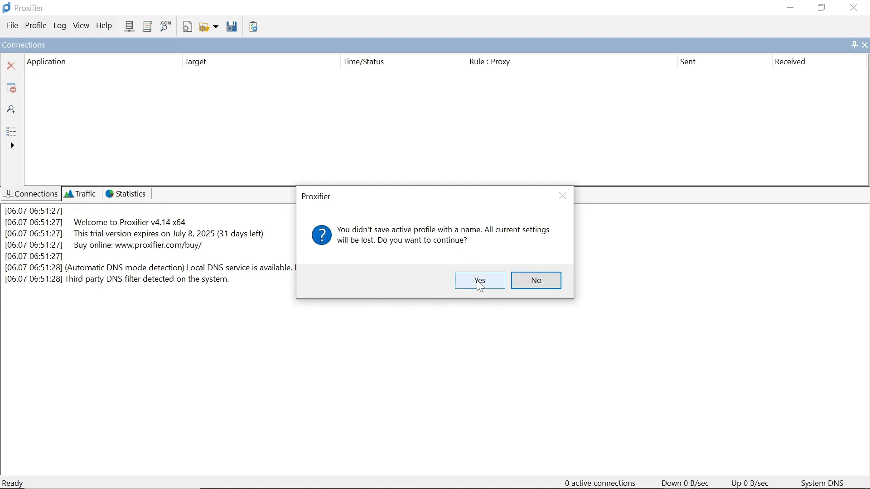
{"action": "left_click", "coordinate": [480, 281]}
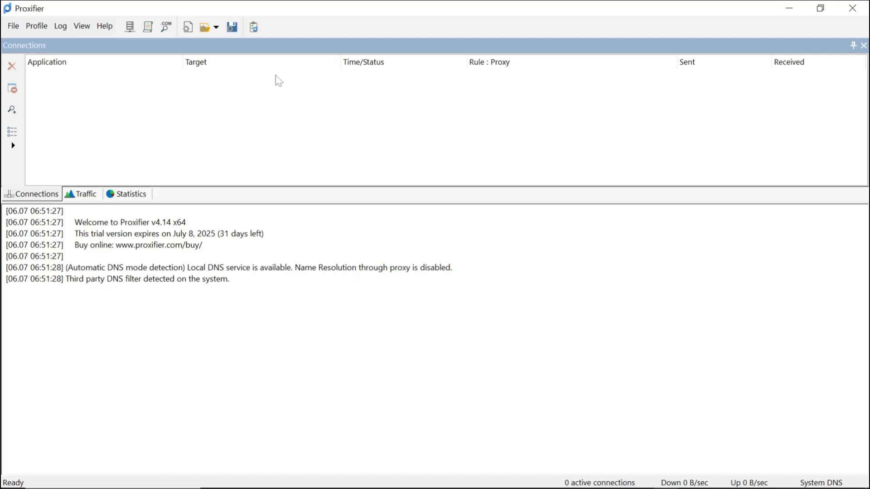
{"action": "mouse_move", "coordinate": [37, 23]}
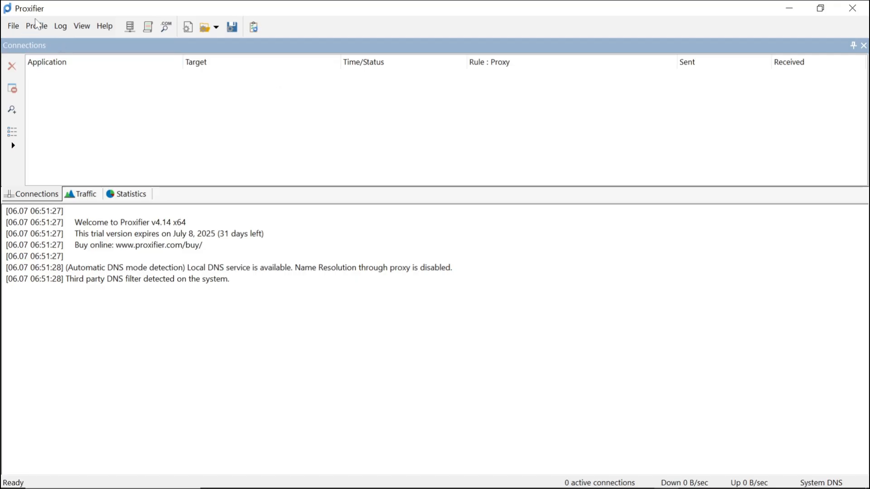
- Start adding a new entry in Profile > Proxy Servers
{"action": "left_click", "coordinate": [38, 25]}
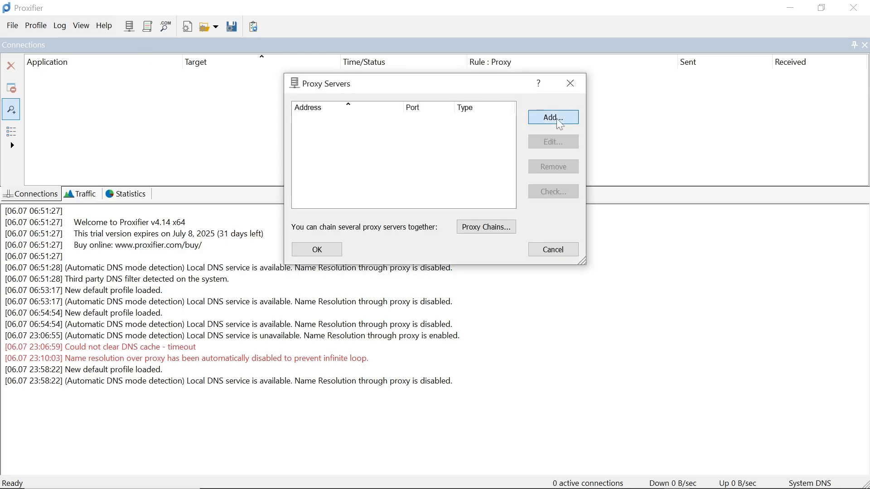
{"action": "left_click", "coordinate": [553, 117]}
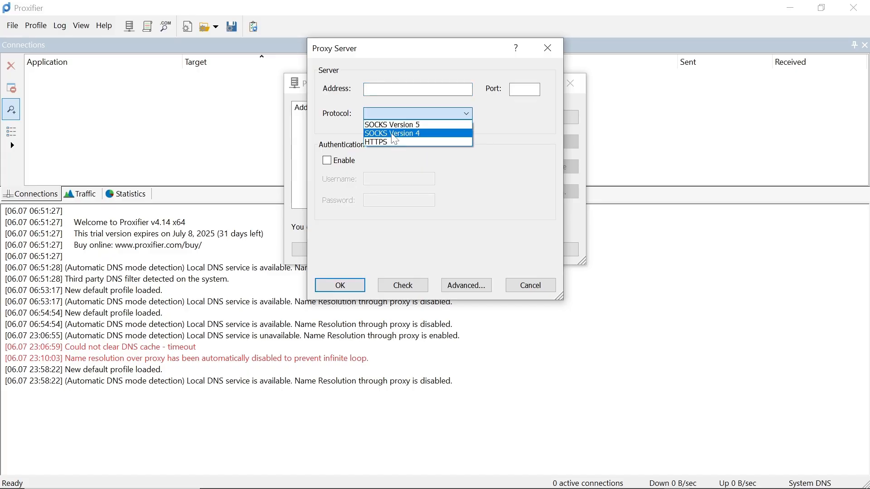
- Set the protocol to SOCKS Version 5 and begin entering the address
{"action": "left_click", "coordinate": [392, 124]}
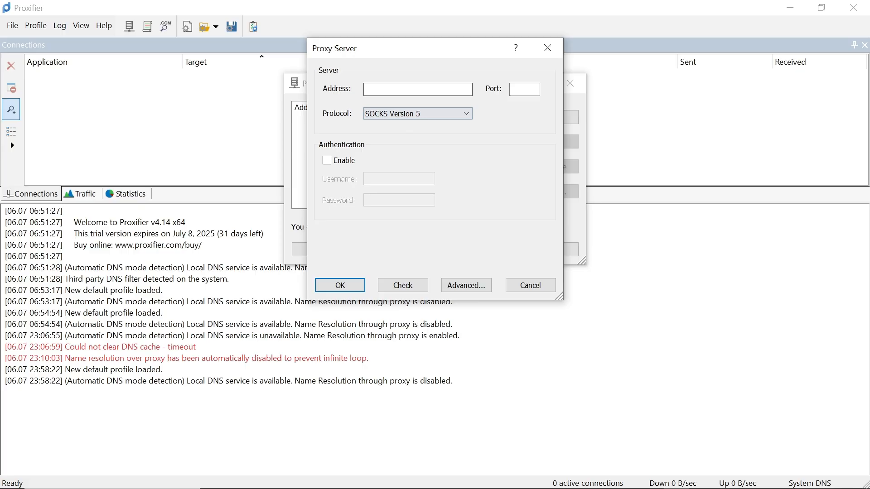
{"action": "left_click", "coordinate": [417, 89]}
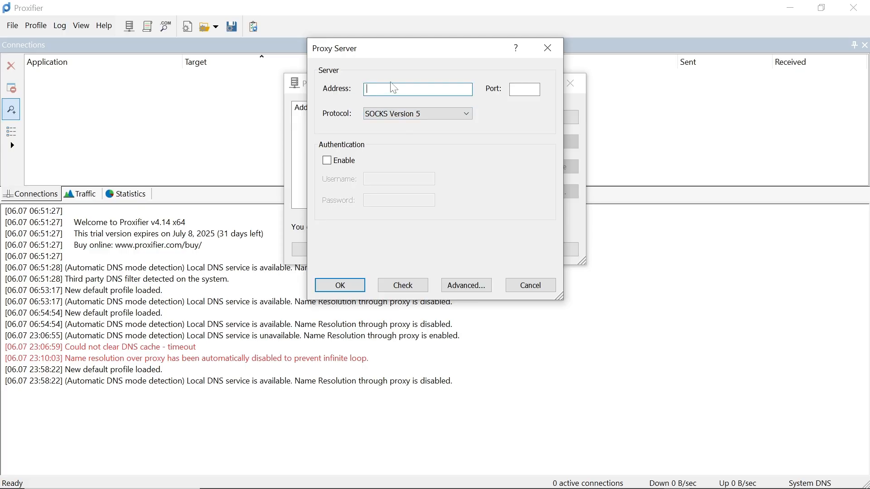
{"action": "type", "text": "A"}
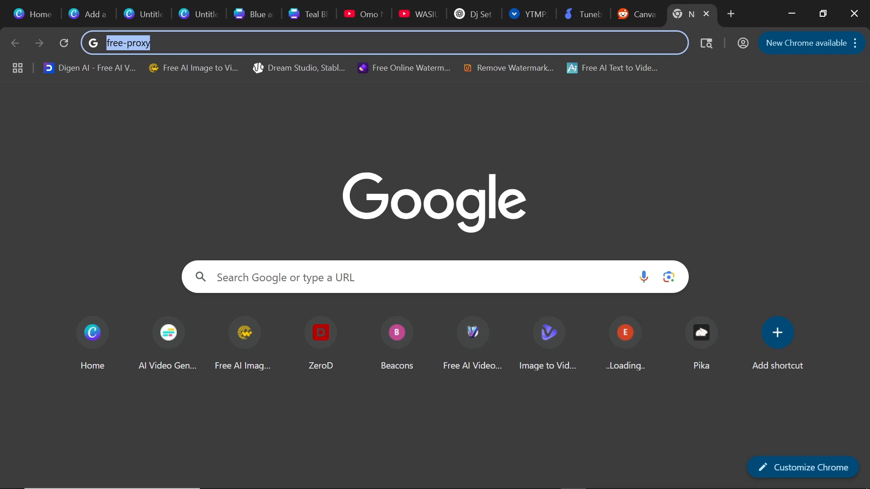
- Load free-proxy-list.net and select port 33333 of proxy 47.90.205.231
{"action": "key", "text": "Enter"}
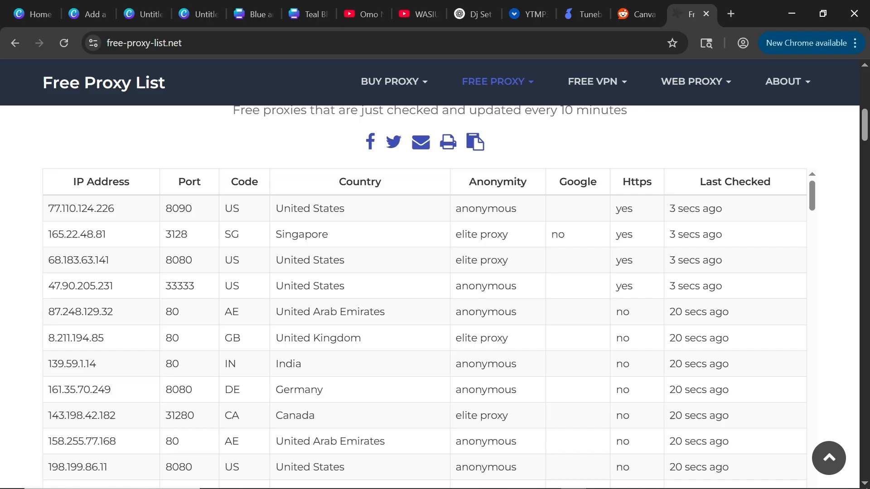
{"action": "double_click", "coordinate": [80, 286]}
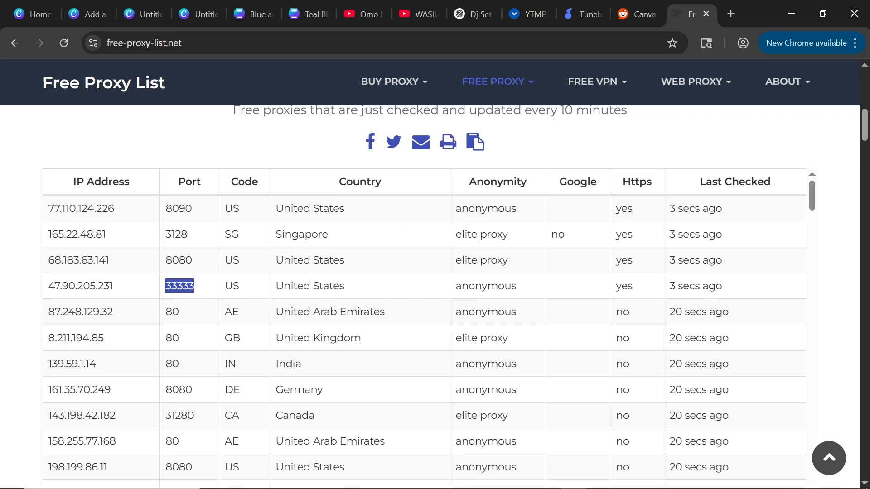
{"action": "mouse_move", "coordinate": [430, 290]}
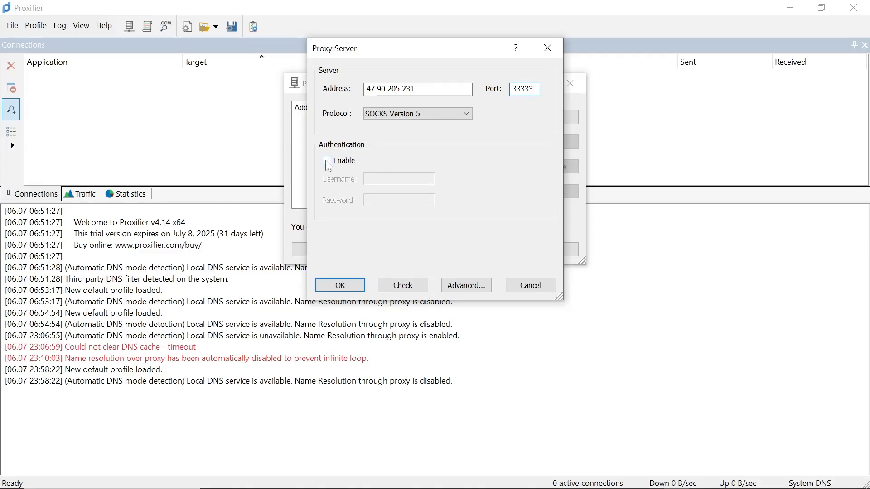
- Enable the proxy 165.22.48.81:3128 and accept it as the default rule for connections
{"action": "left_click", "coordinate": [326, 162]}
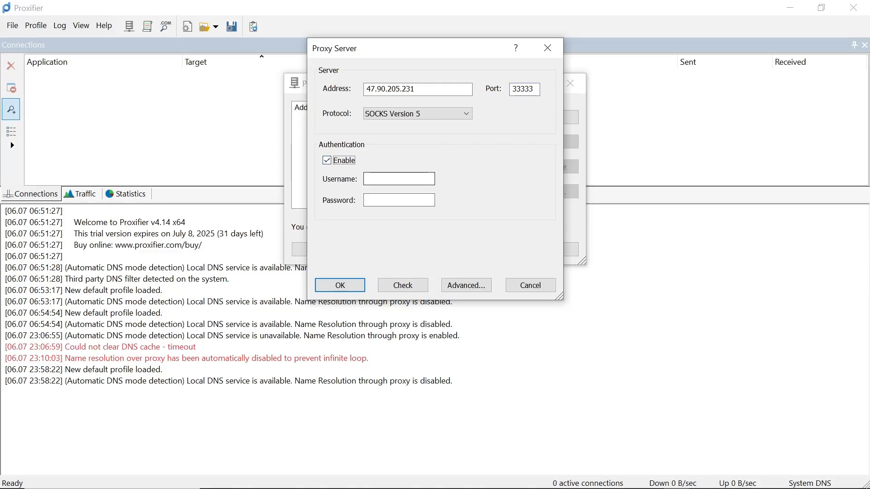
{"action": "left_click", "coordinate": [326, 159]}
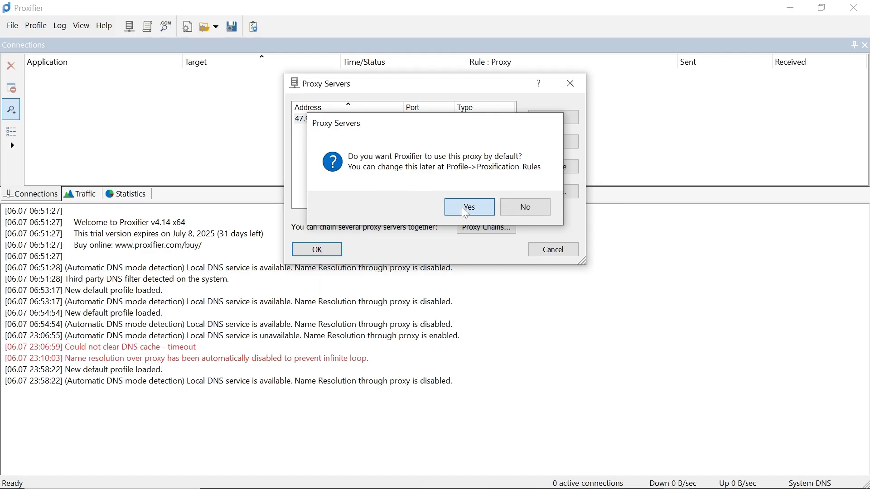
{"action": "left_click", "coordinate": [470, 207]}
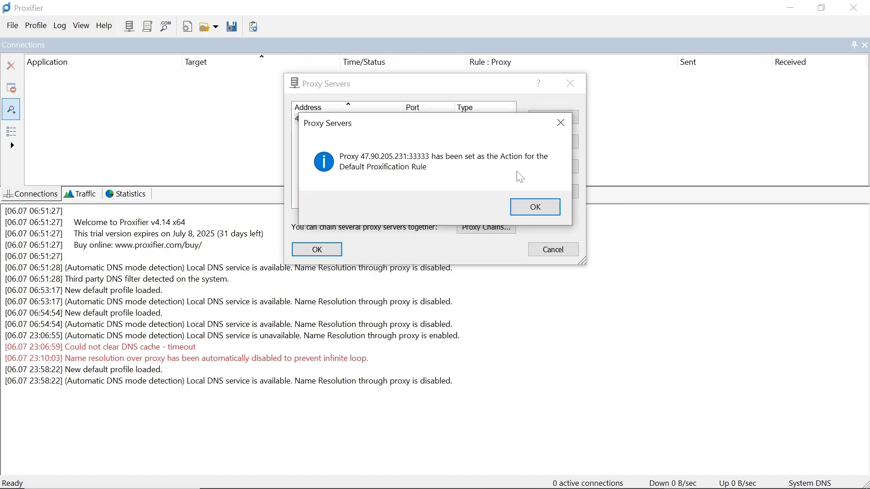
{"action": "left_click", "coordinate": [535, 207]}
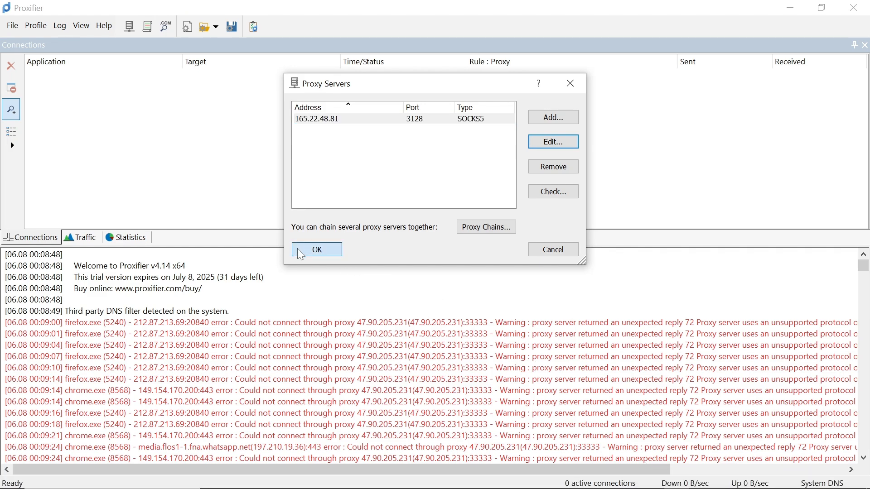
- Select the 165.22.48.81 entry and close the proxy server list keeping changes
{"action": "left_click", "coordinate": [317, 250]}
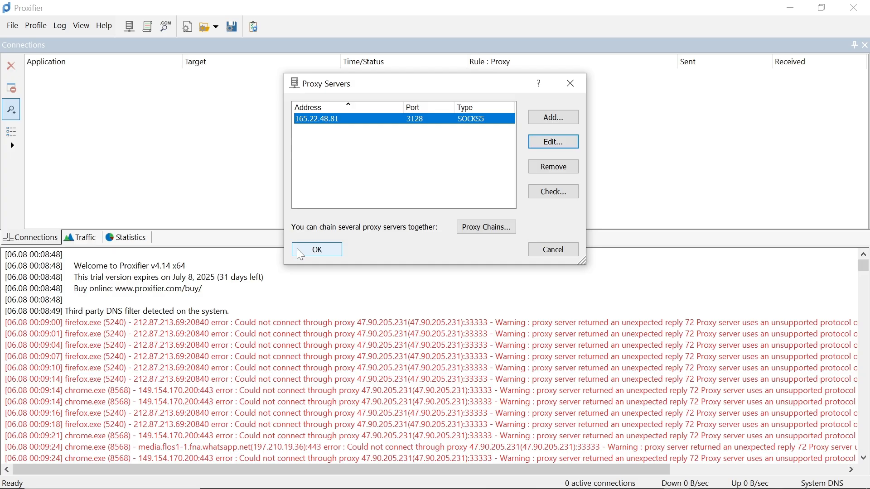
{"action": "left_click", "coordinate": [317, 250]}
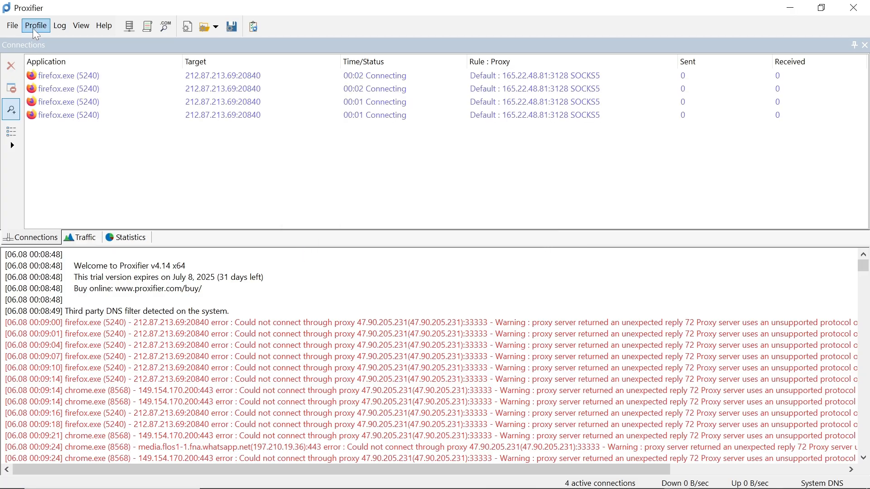
- In Services and Other Users, include applications run by other users on this computer
{"action": "left_click", "coordinate": [36, 25]}
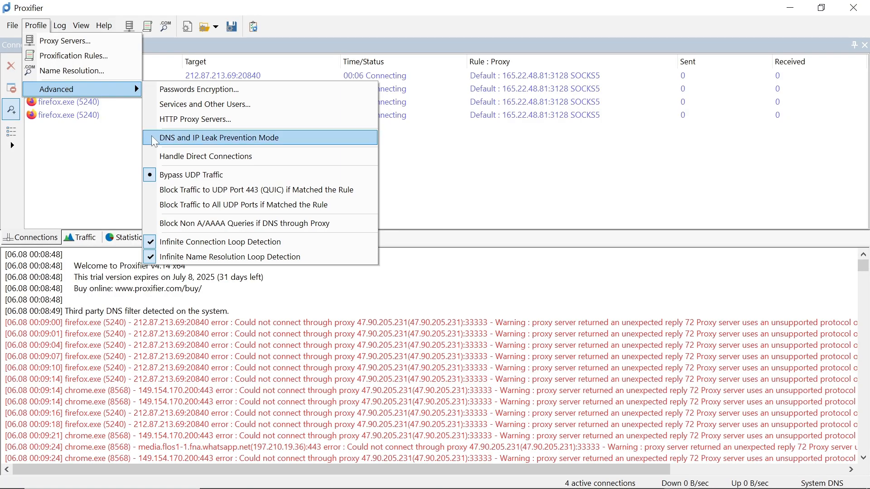
{"action": "mouse_move", "coordinate": [196, 110]}
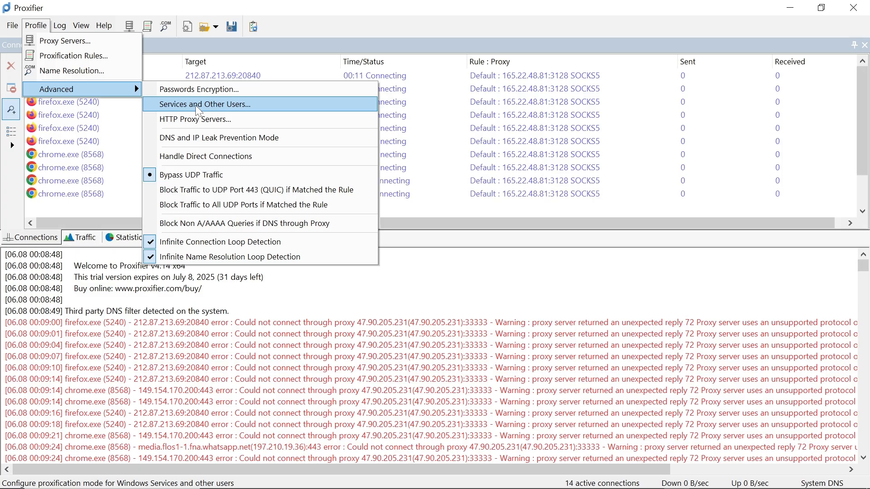
{"action": "left_click", "coordinate": [205, 105]}
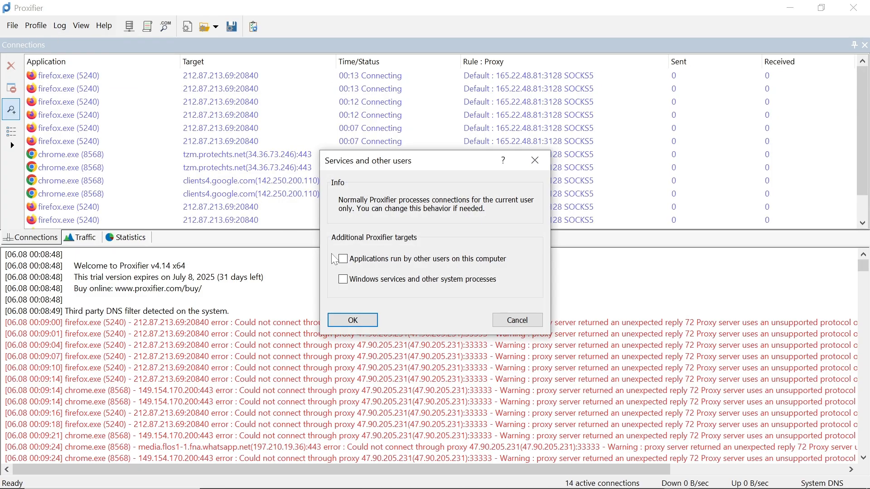
{"action": "left_click", "coordinate": [342, 259]}
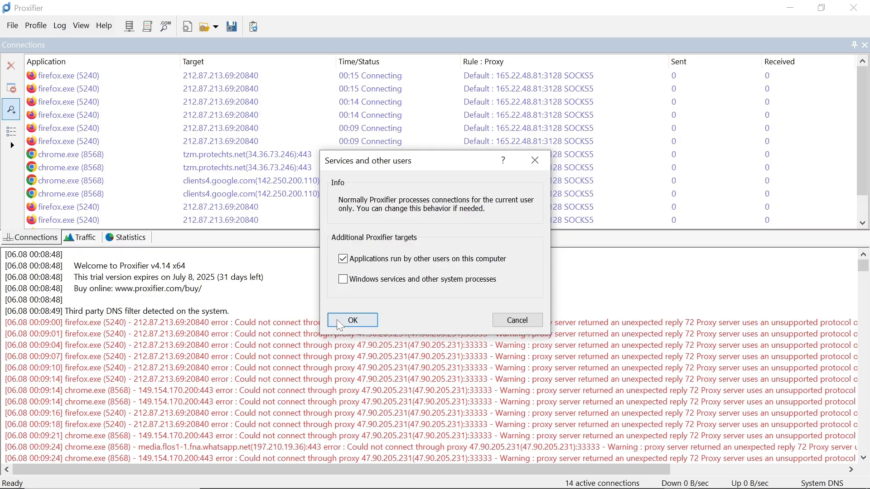
{"action": "left_click", "coordinate": [352, 321]}
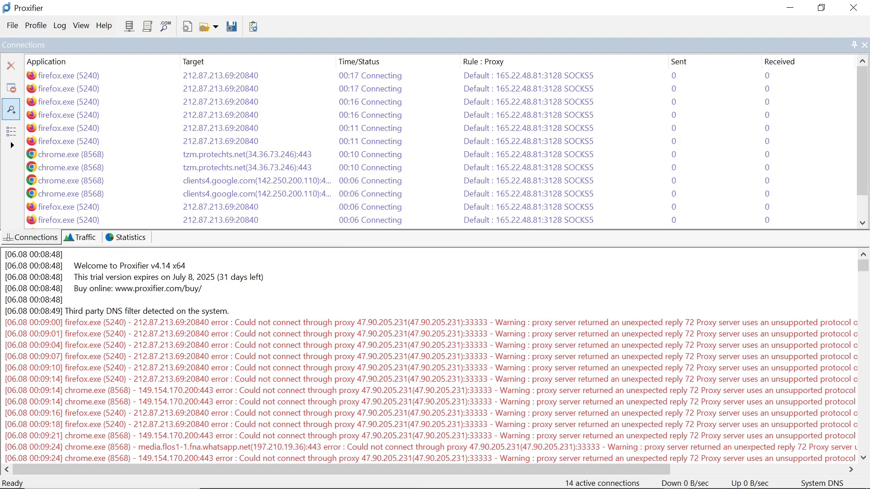
{"action": "left_click", "coordinate": [35, 25]}
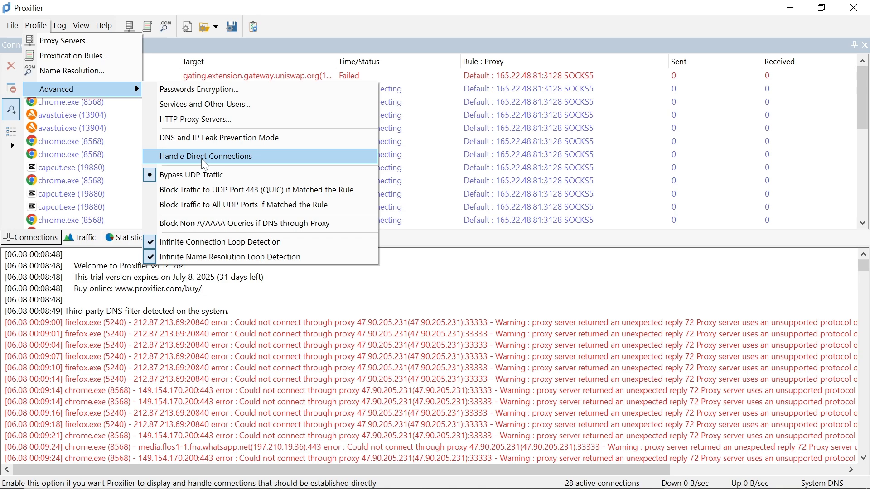
- Turn on Handle Direct Connections from the Profile Advanced options
{"action": "left_click", "coordinate": [205, 156]}
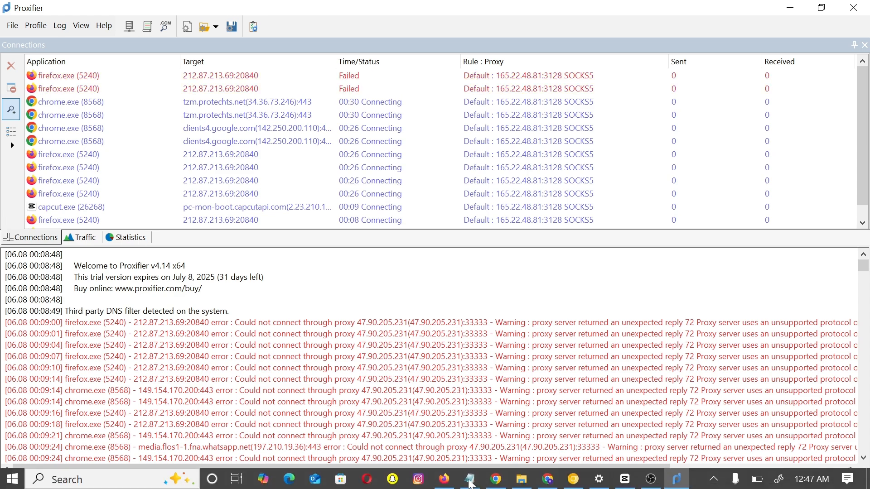
- Show the File menu with the New, Load and Save profile options
{"action": "left_click", "coordinate": [12, 25]}
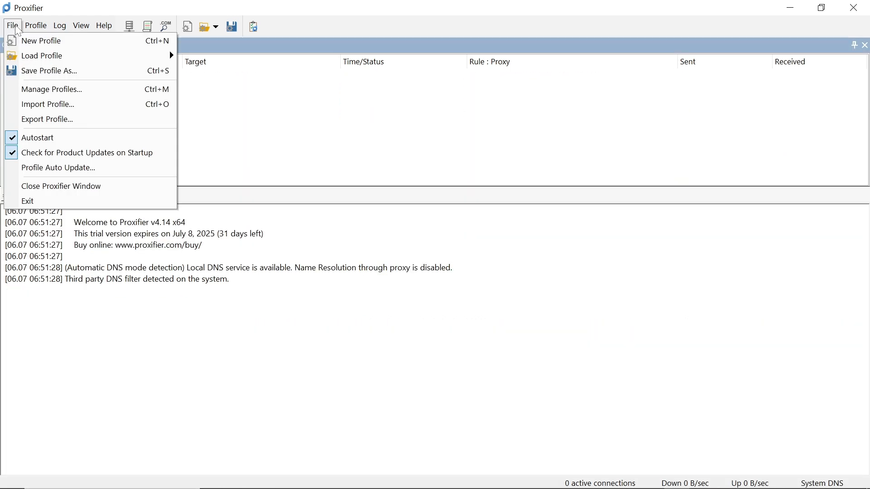
{"action": "mouse_move", "coordinate": [38, 43]}
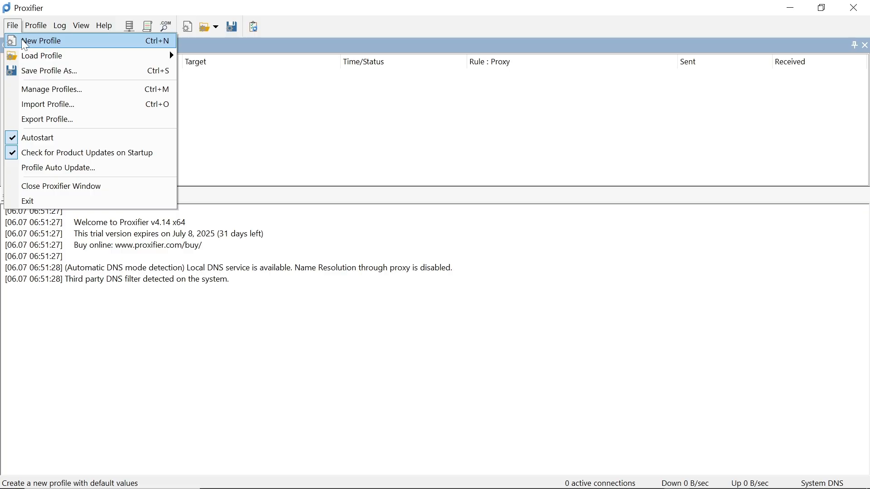